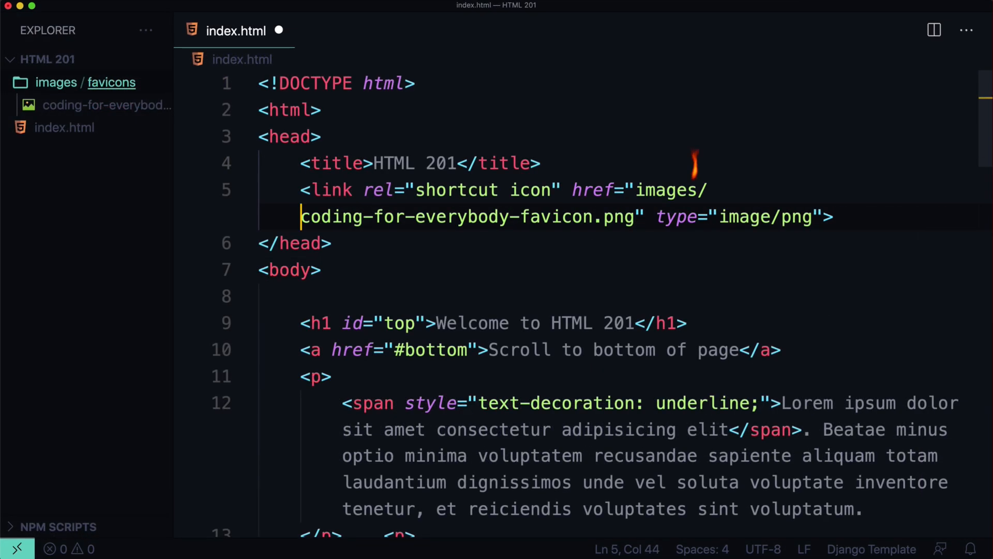
{"action": "type", "text": "favicons"}
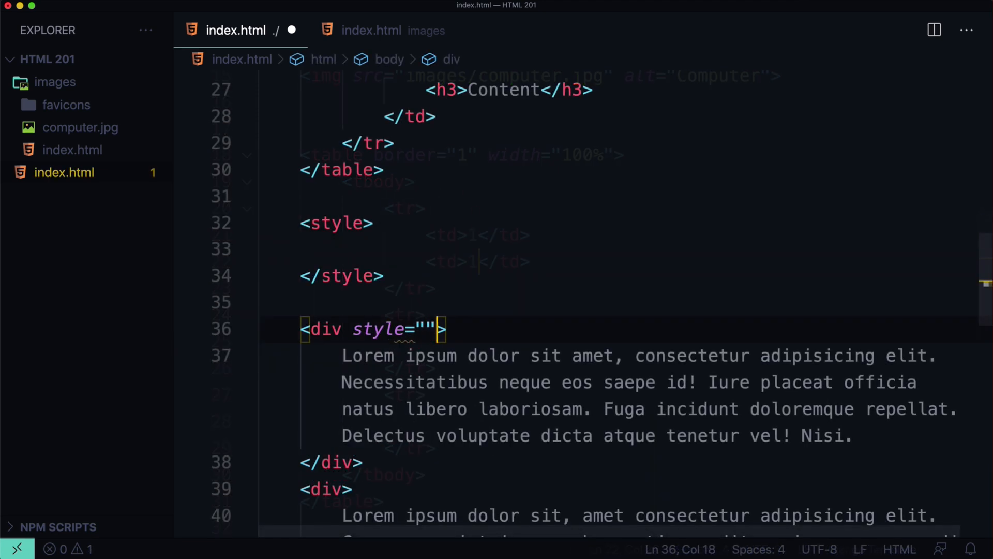
{"action": "type", "text": "padding: 40px; color: white; background-color: black;"}
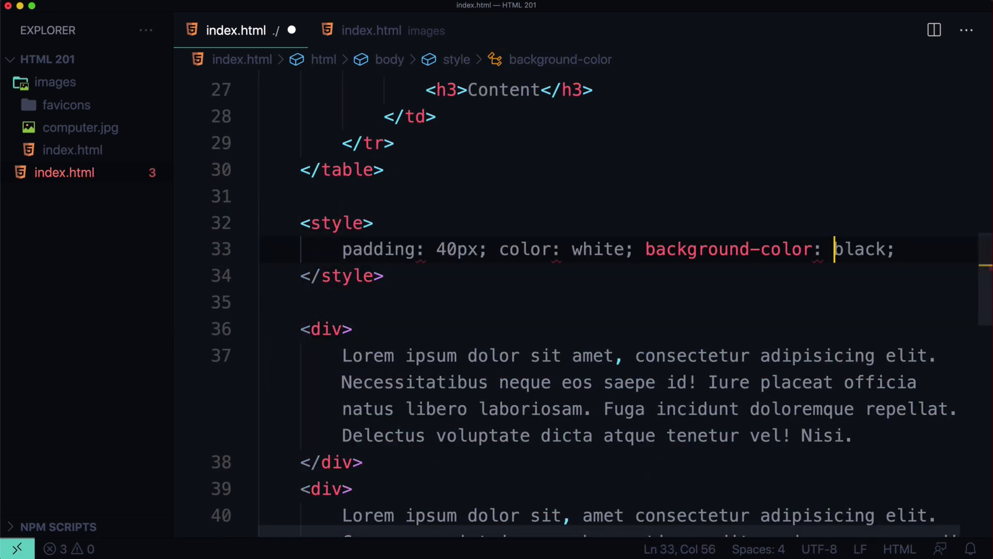